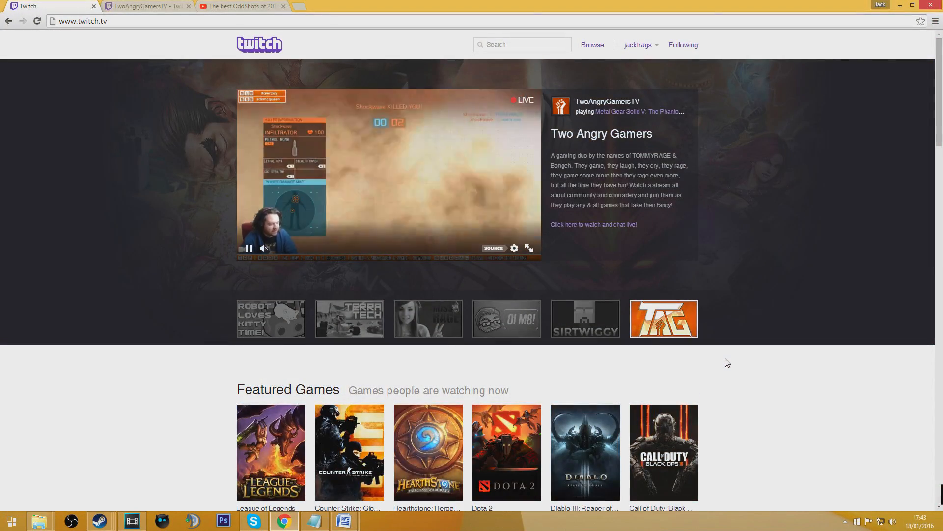
Preview the Nomanis, Miss Rage and TerraTechGame featured streams, ending on TerraTech.
left_click(583, 319)
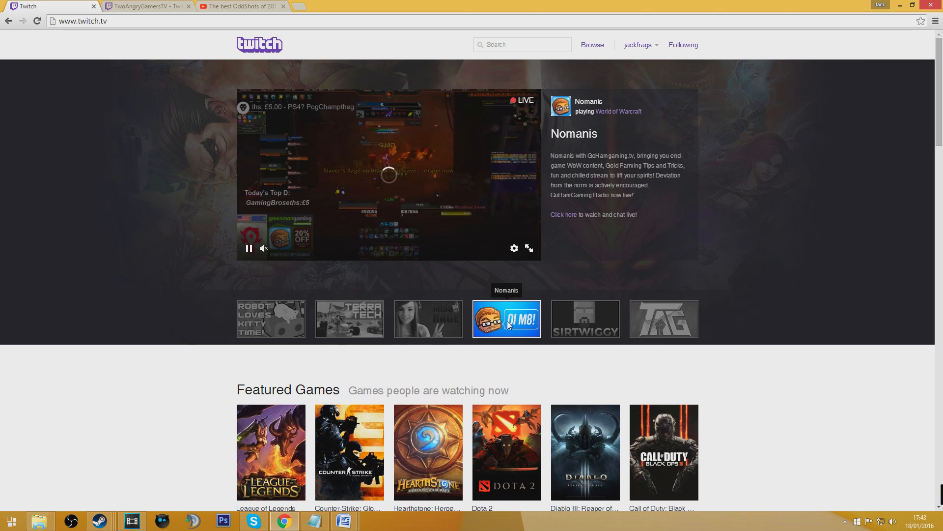
left_click(428, 319)
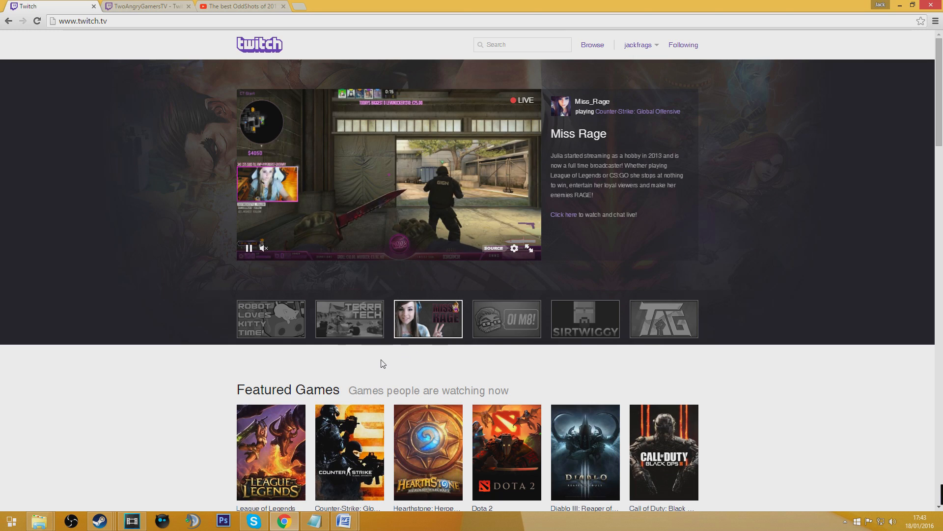
left_click(349, 319)
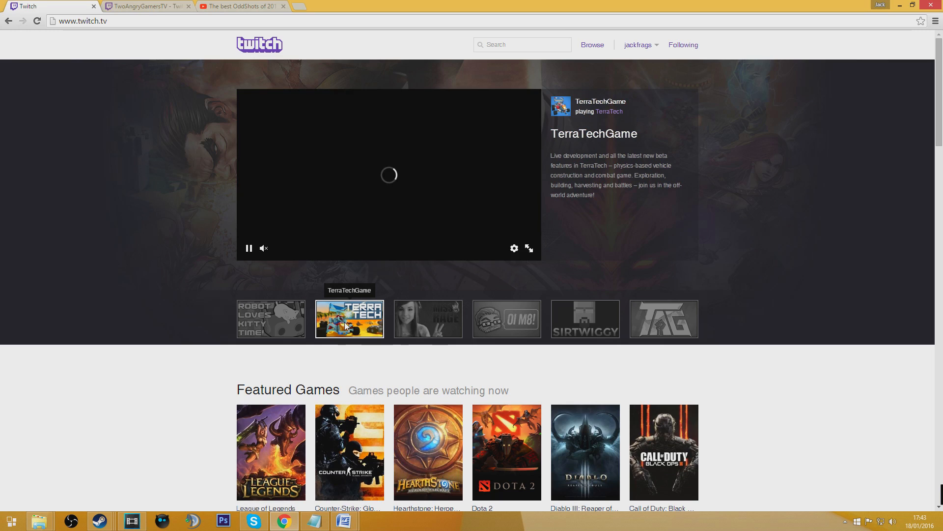